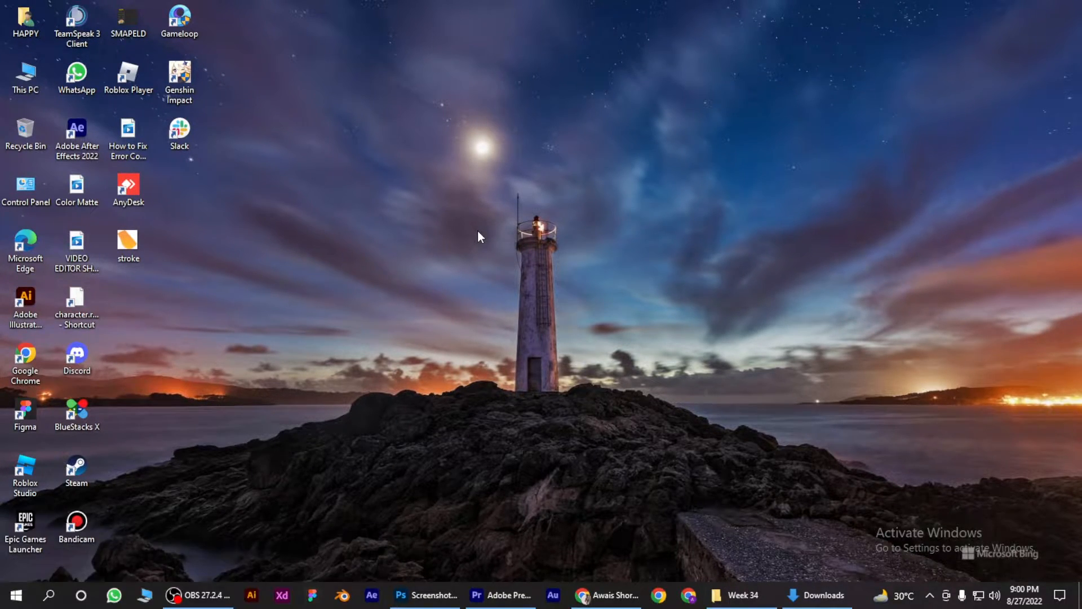
mouse_move(563, 205)
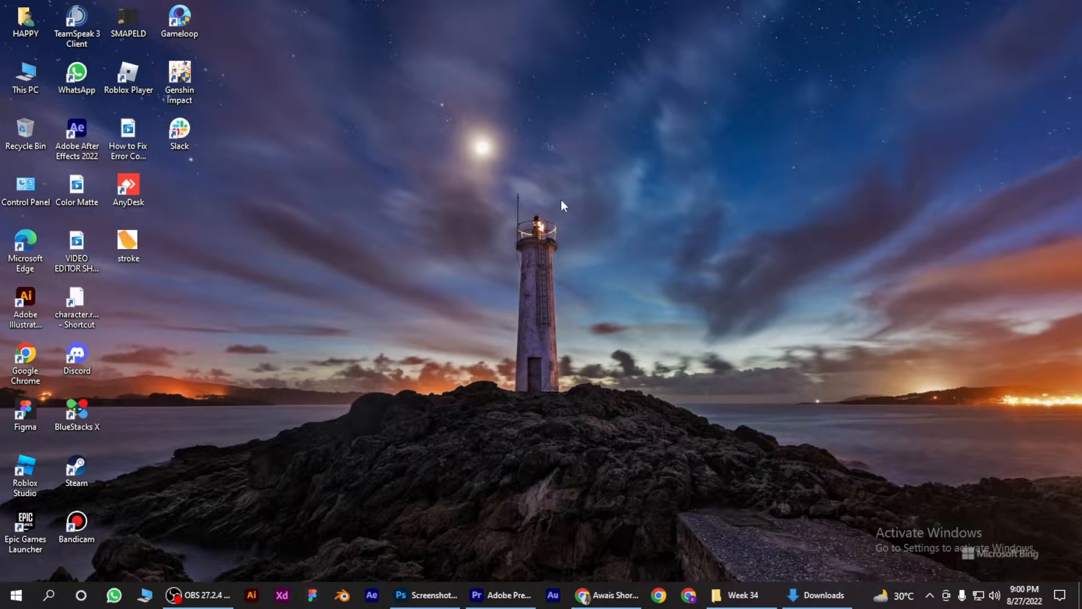
mouse_move(607, 595)
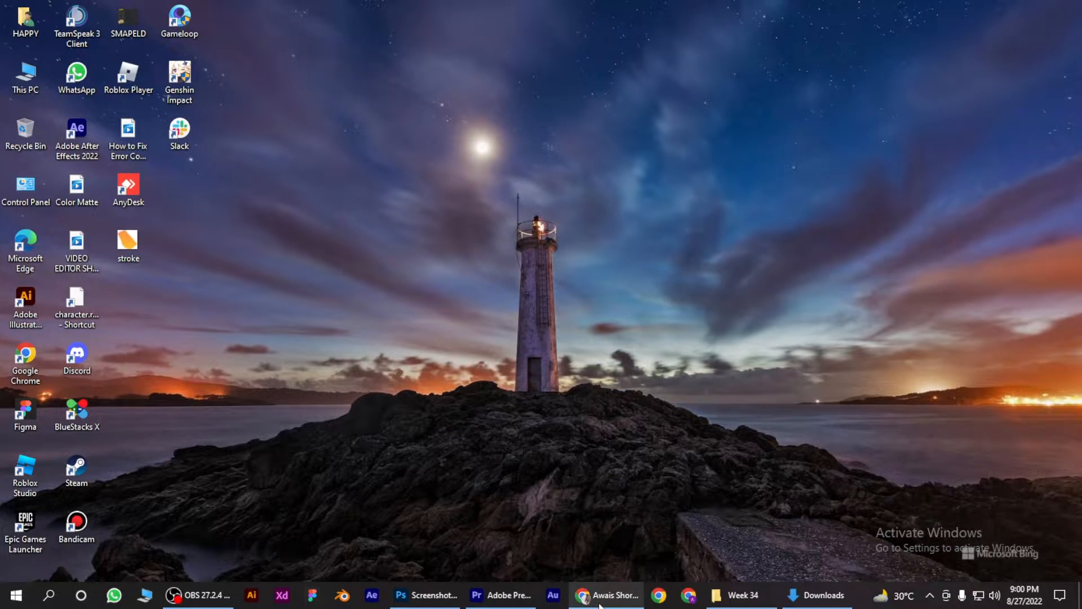
Step: Return to the Freelancer project page and dismiss the 'Verify your phone number' notice
left_click(605, 595)
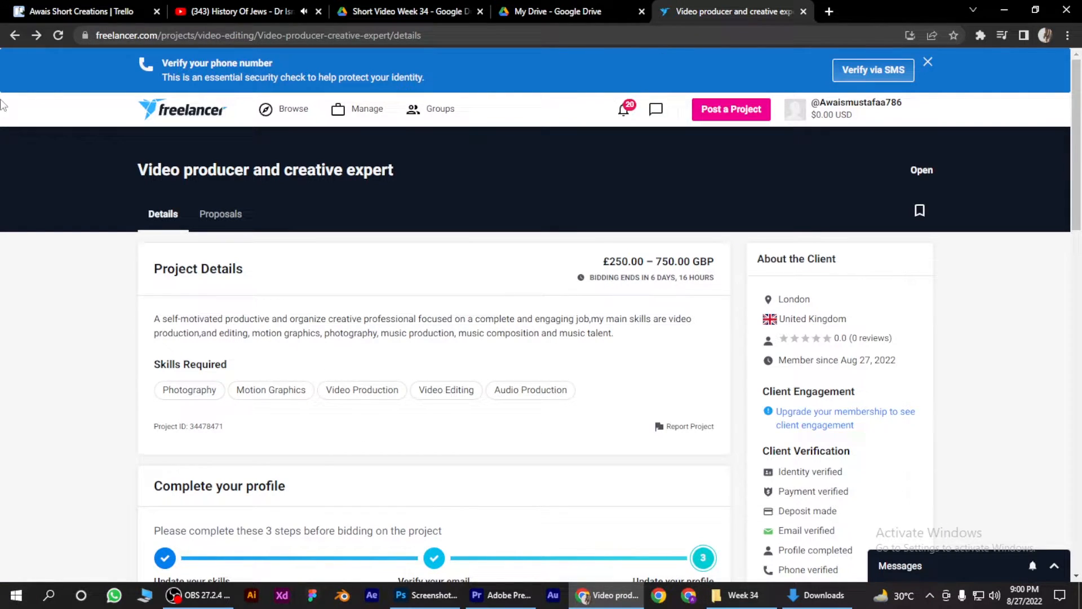
mouse_move(462, 165)
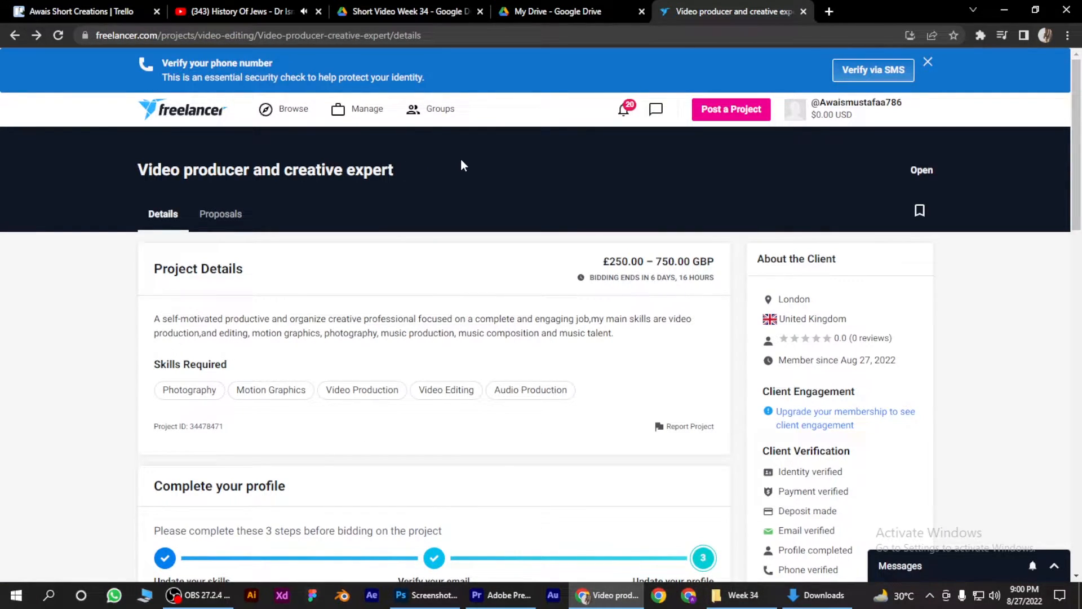
left_click(795, 109)
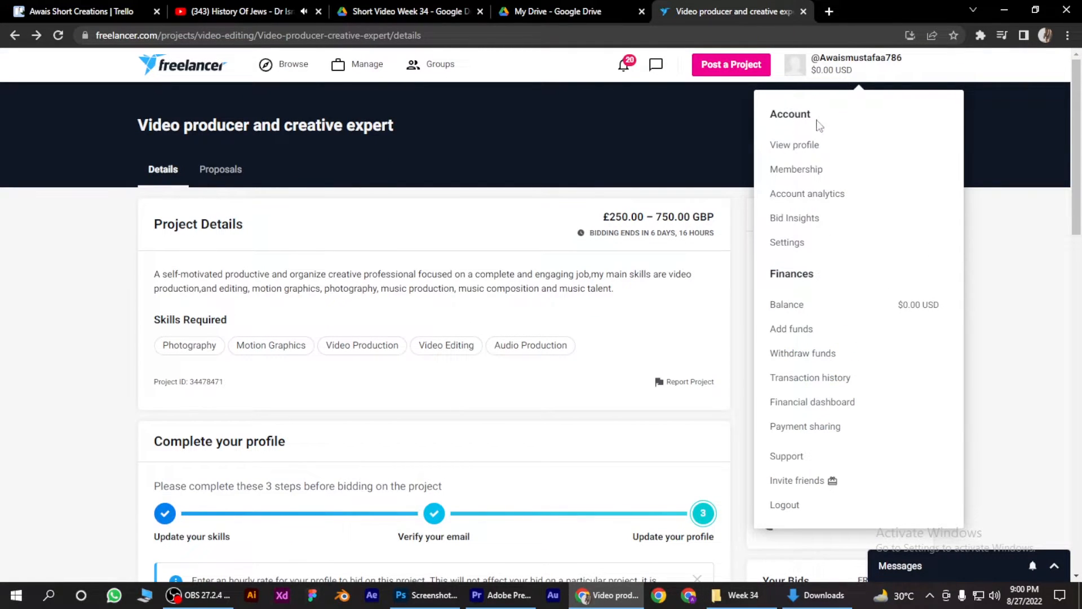
Step: View your own profile and start verification for the Payment Verified badge
left_click(795, 144)
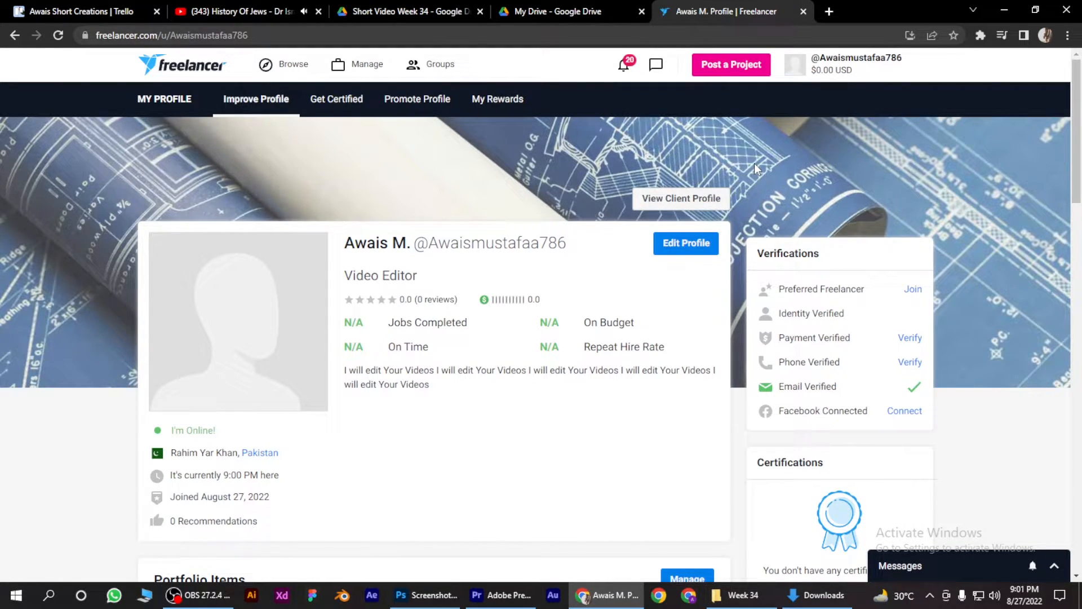
mouse_move(813, 338)
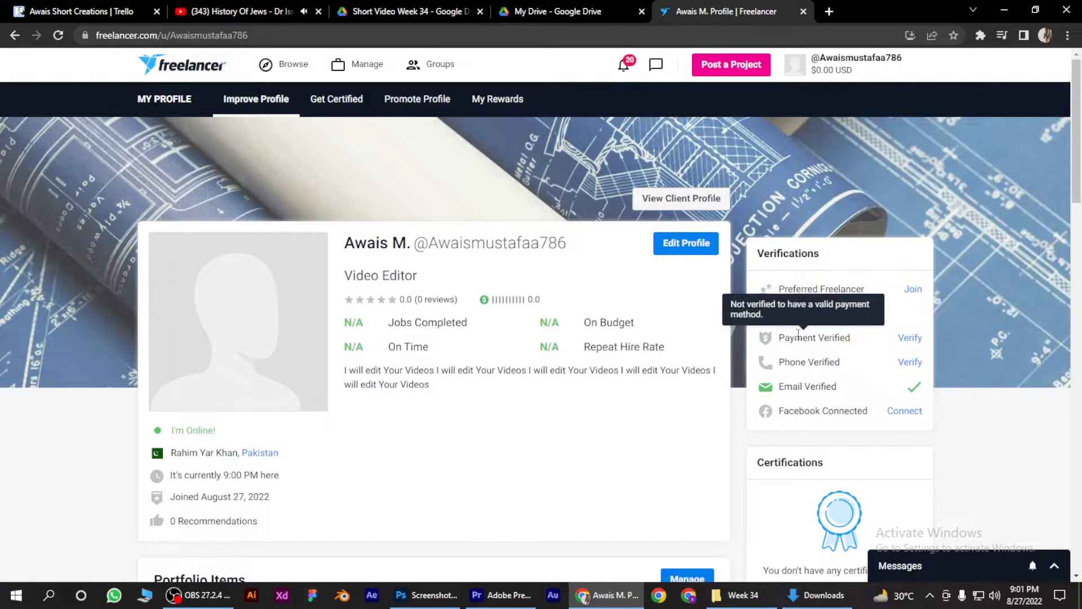
left_click(910, 337)
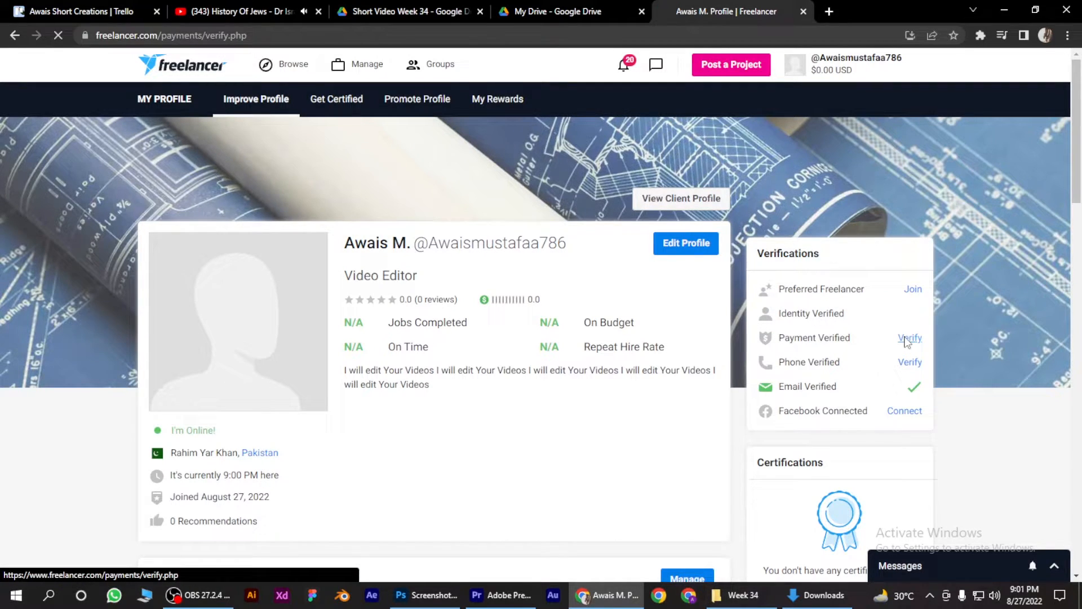
Step: Select Add PayPal Account as the verified payment method, reaching the PayPal login page
left_click(909, 337)
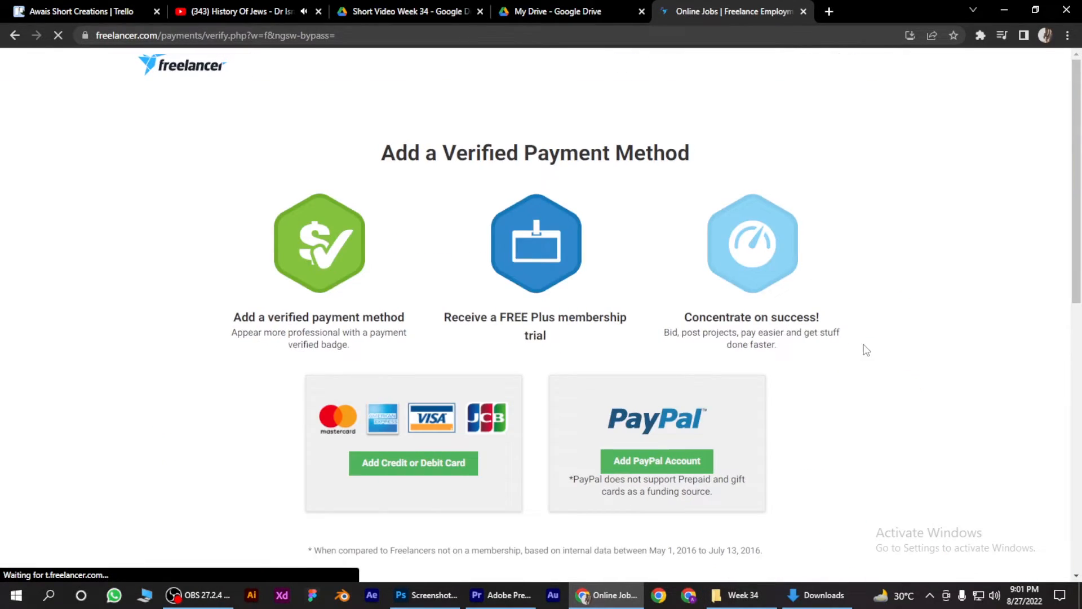
scroll("down", 3)
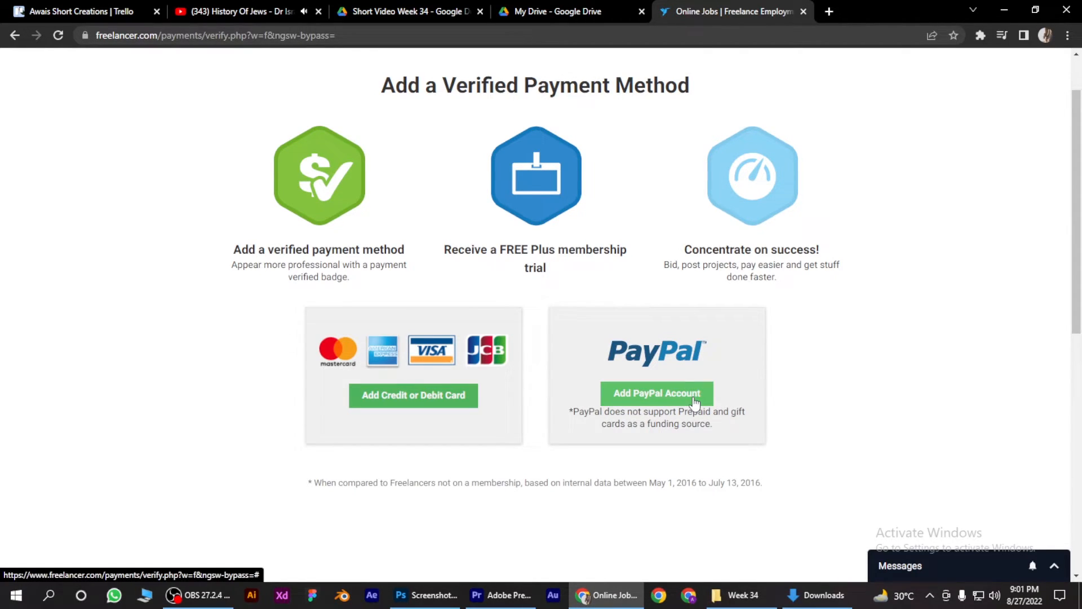
left_click(657, 392)
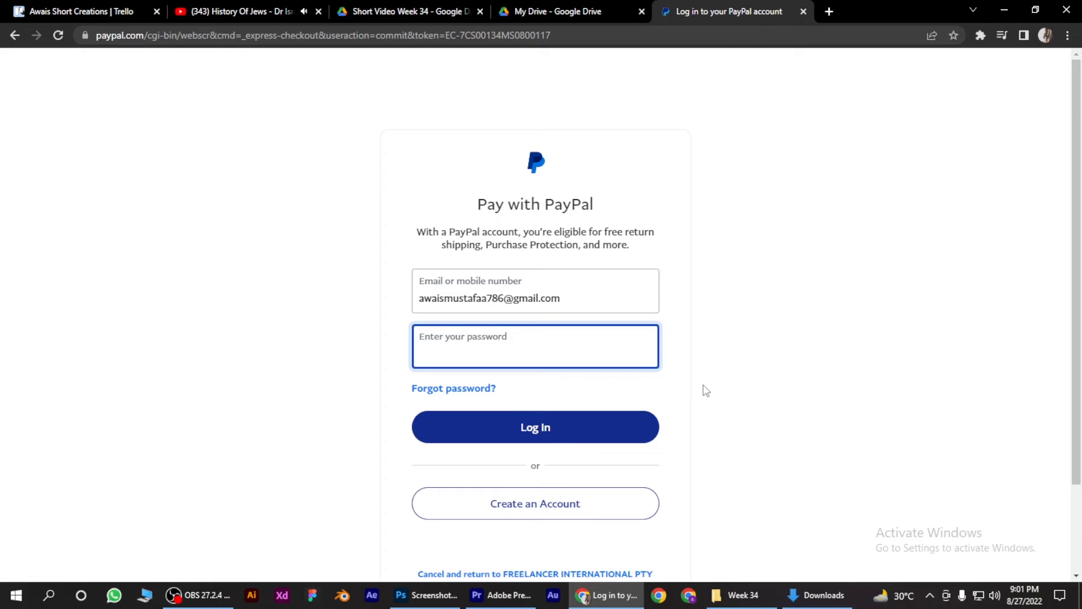
mouse_move(256, 517)
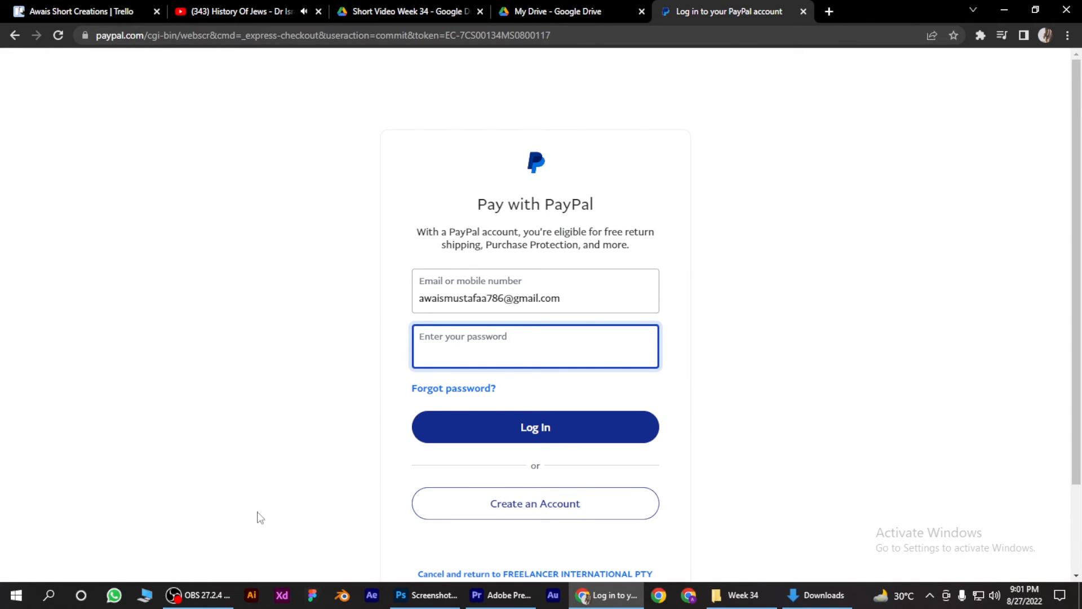